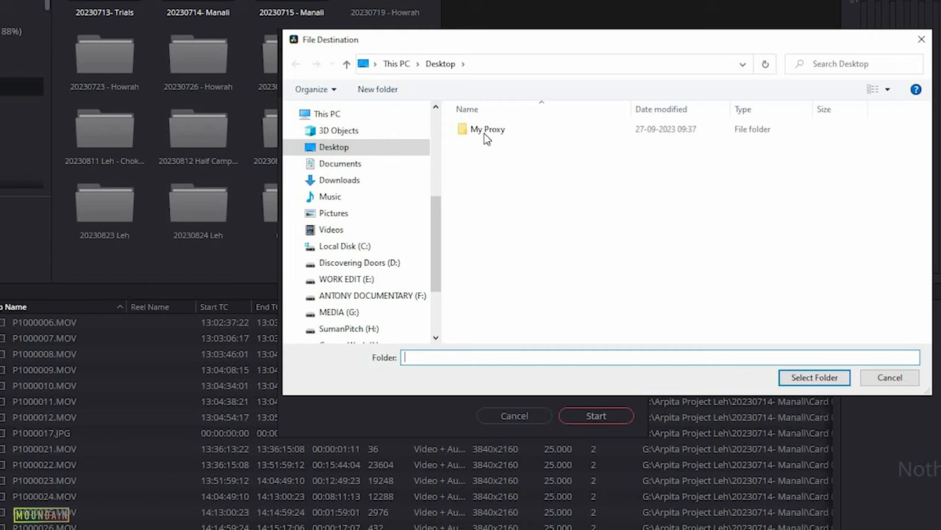
Choose the My Proxy folder on the Desktop as the transcode destination
click(813, 378)
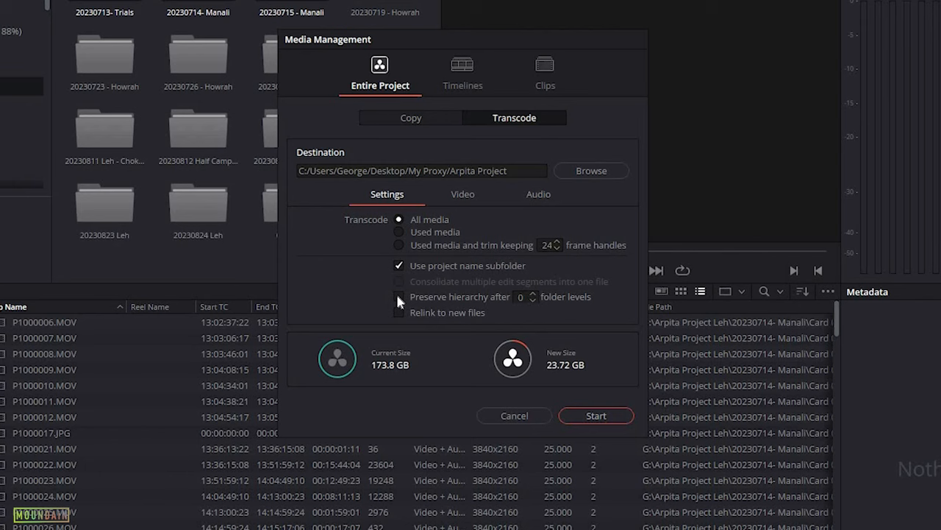
Enable Preserve hierarchy after and set the folder levels to 1
click(399, 296)
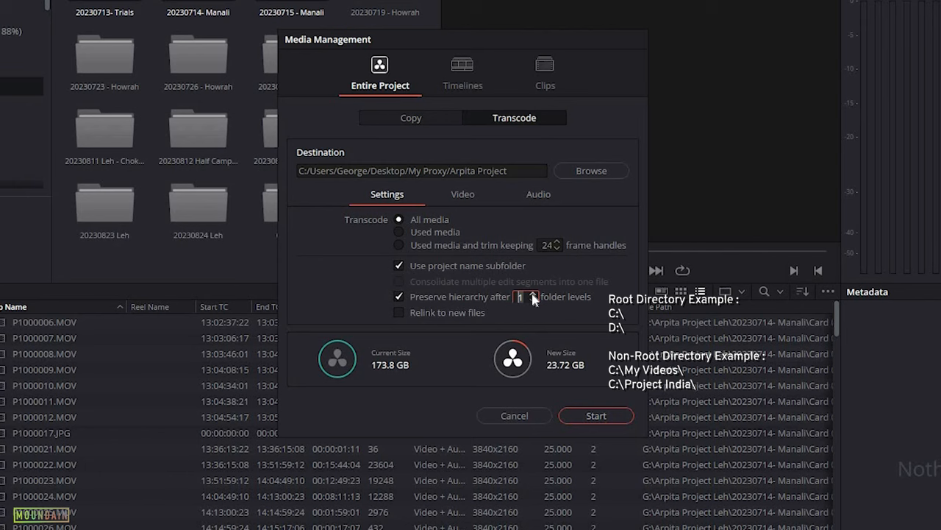
click(462, 193)
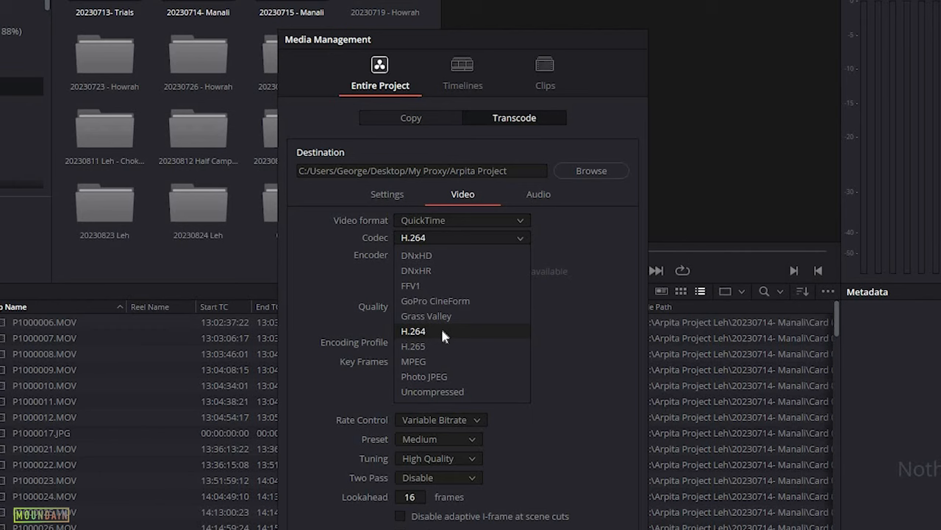
Set the proxy codec to H.264 and pick an output resolution
click(413, 330)
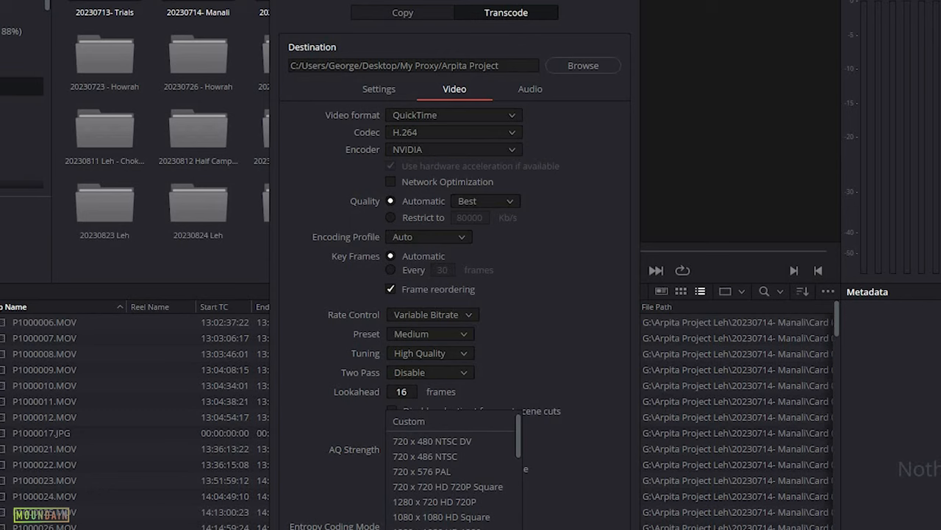
click(531, 88)
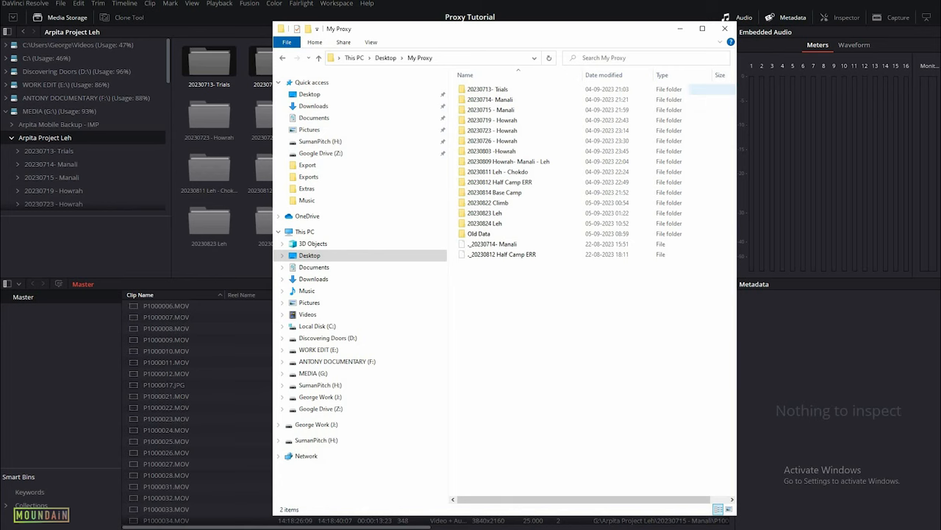
Open the My Proxy folder in File Explorer to check the dated proxy subfolders
double_click(462, 89)
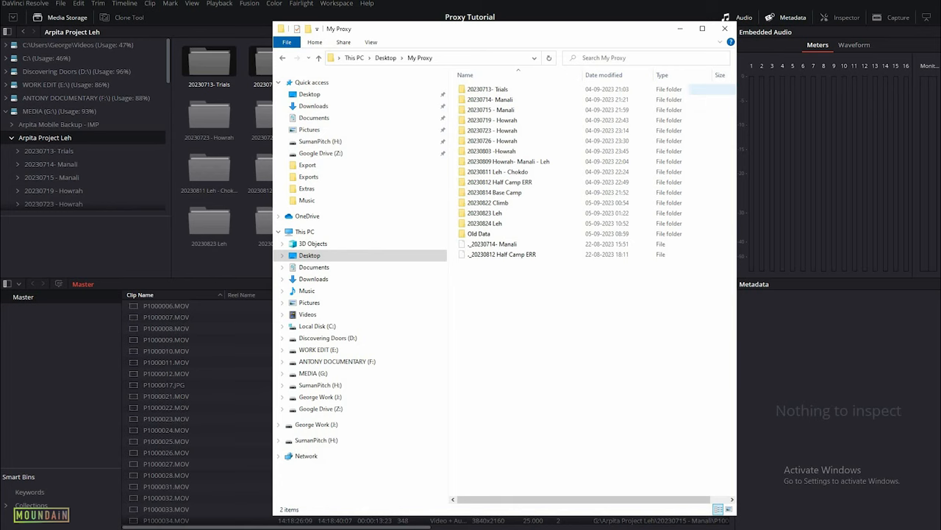